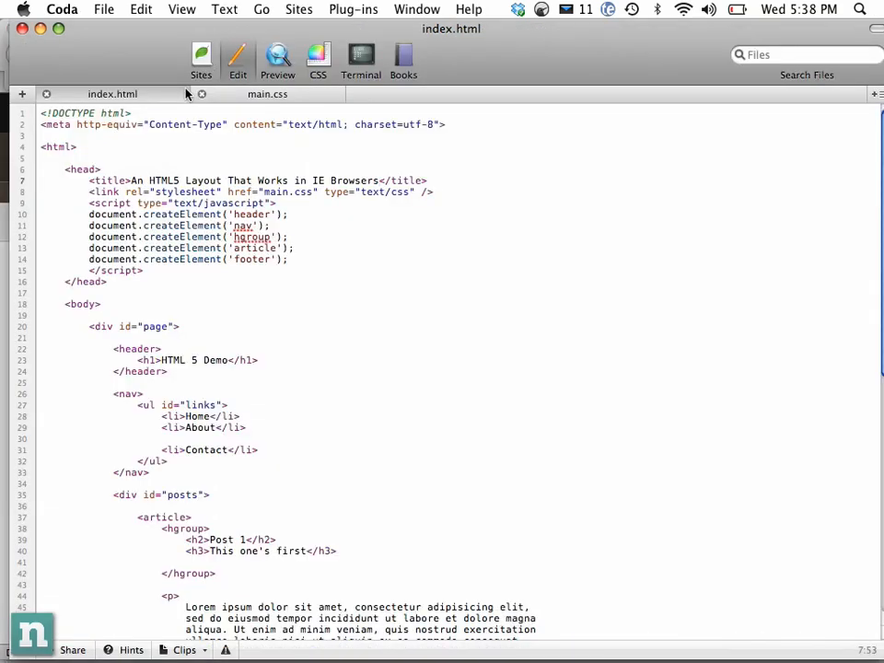
Show the file browser, add a new Desktop folder, and type header and Footer div tags.
click(140, 10)
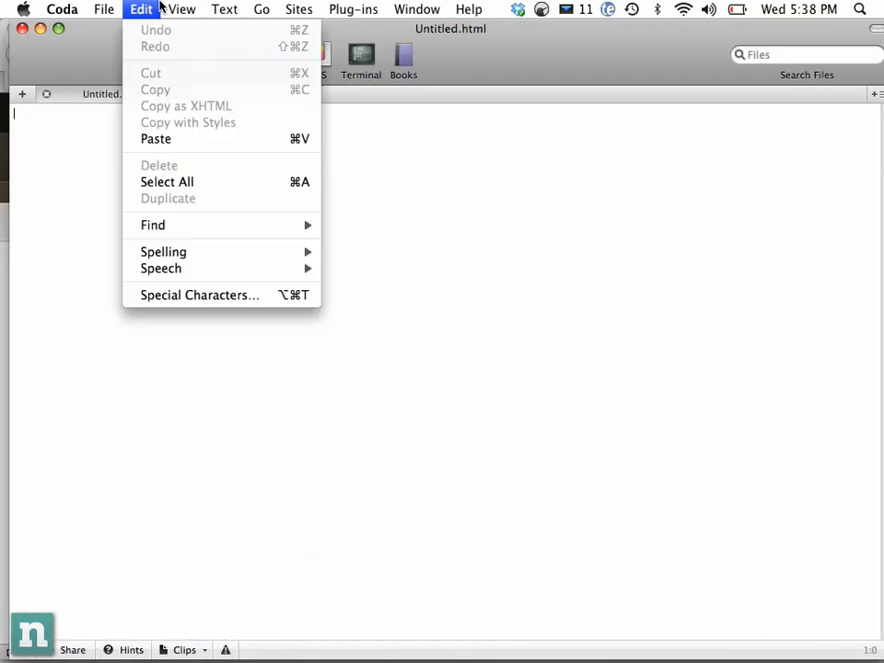
click(182, 10)
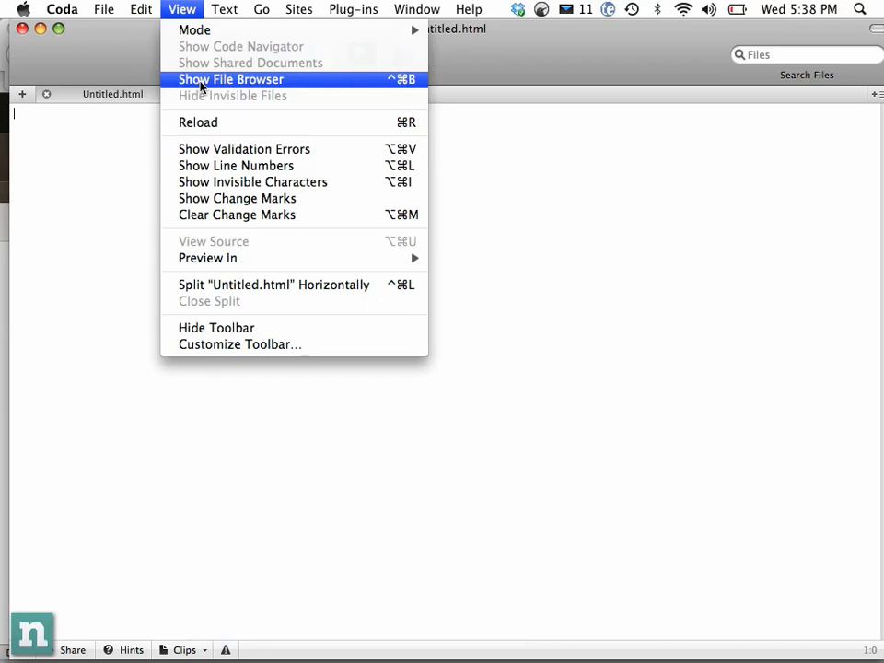
click(229, 79)
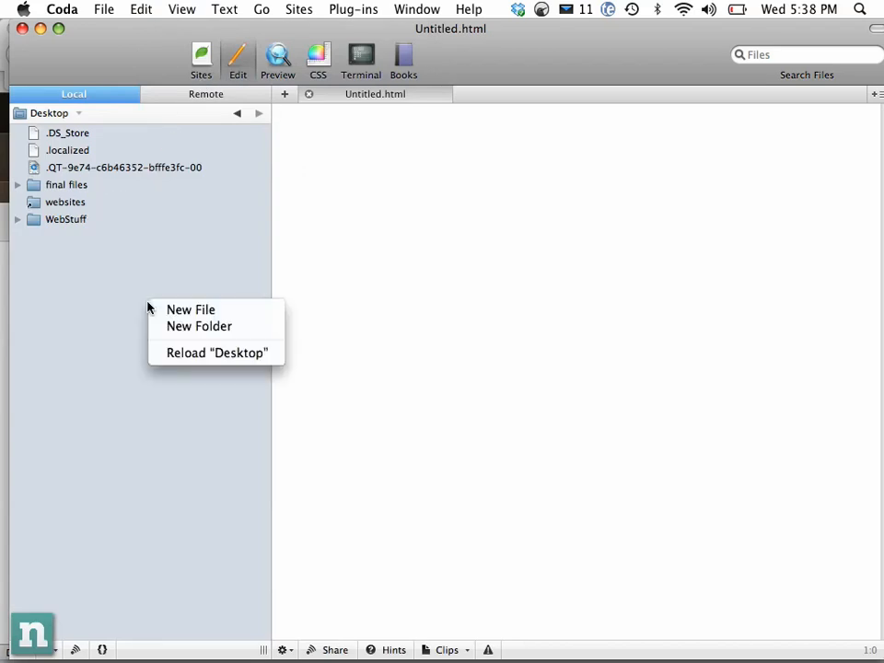
click(198, 326)
text(html5)
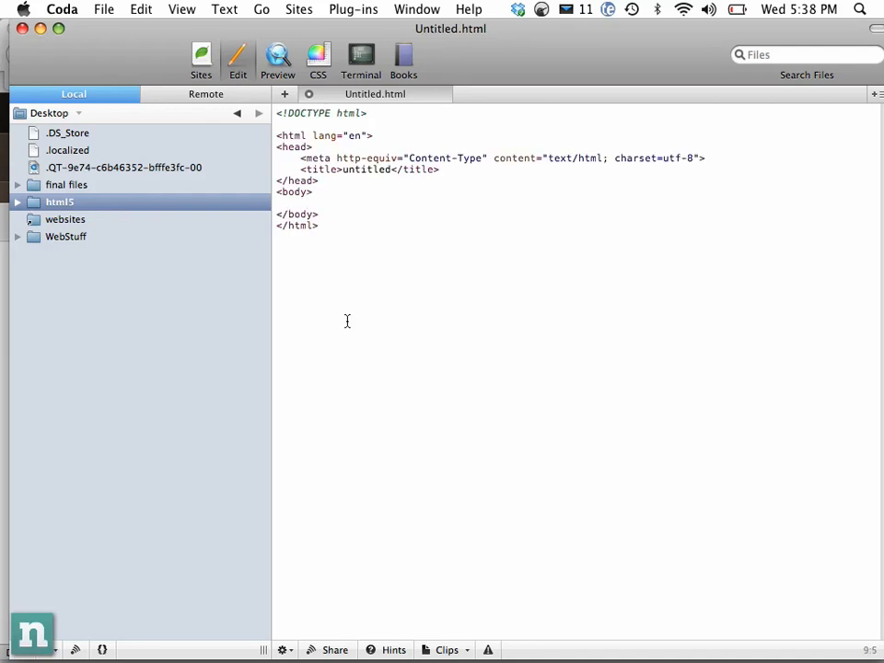
text(<div id="header">)
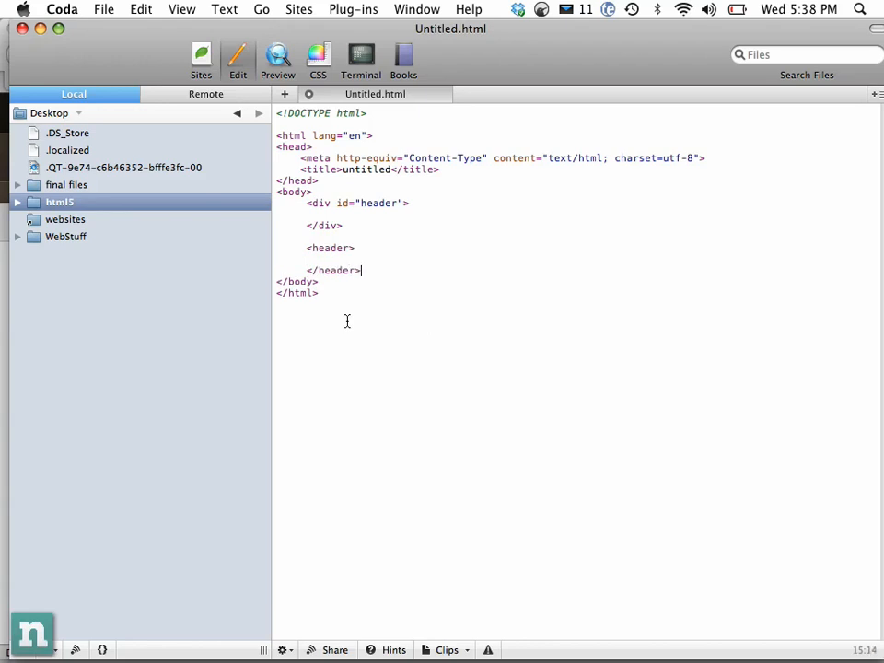
text(<div id="Footer">)
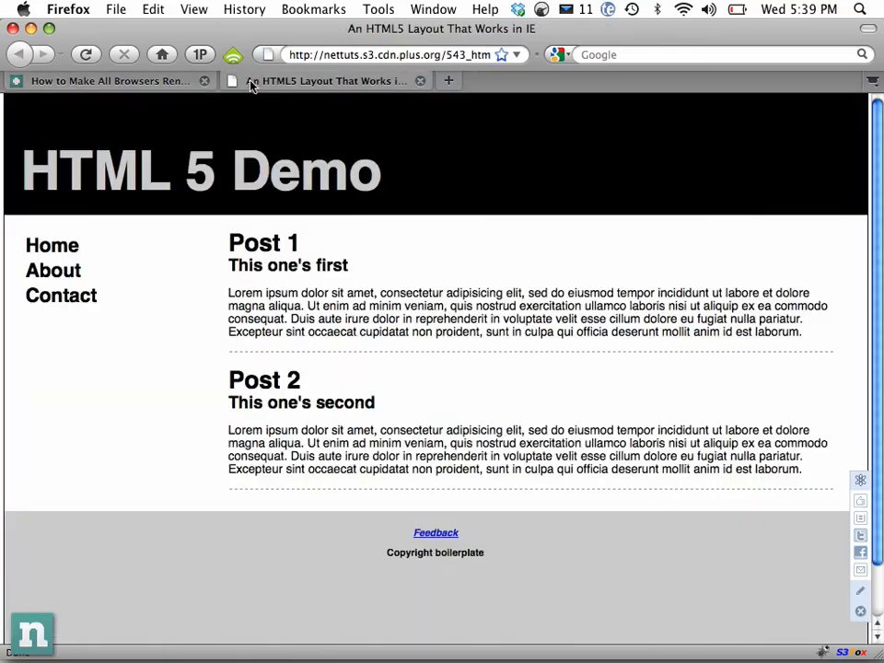
mouse_move(299, 85)
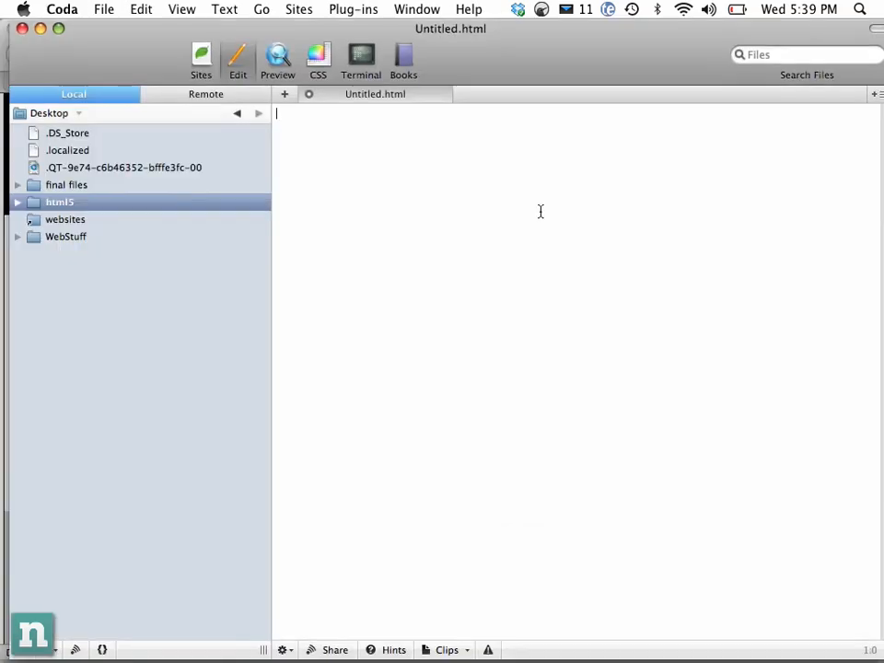
Save the demo markup page as index.html on the Desktop.
key(cmd+s)
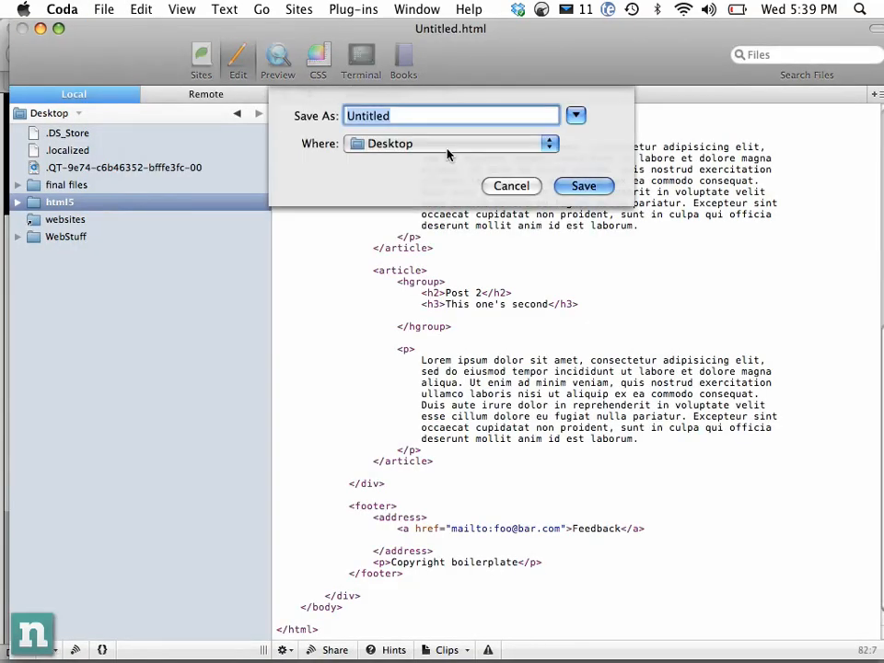
text(index.html)
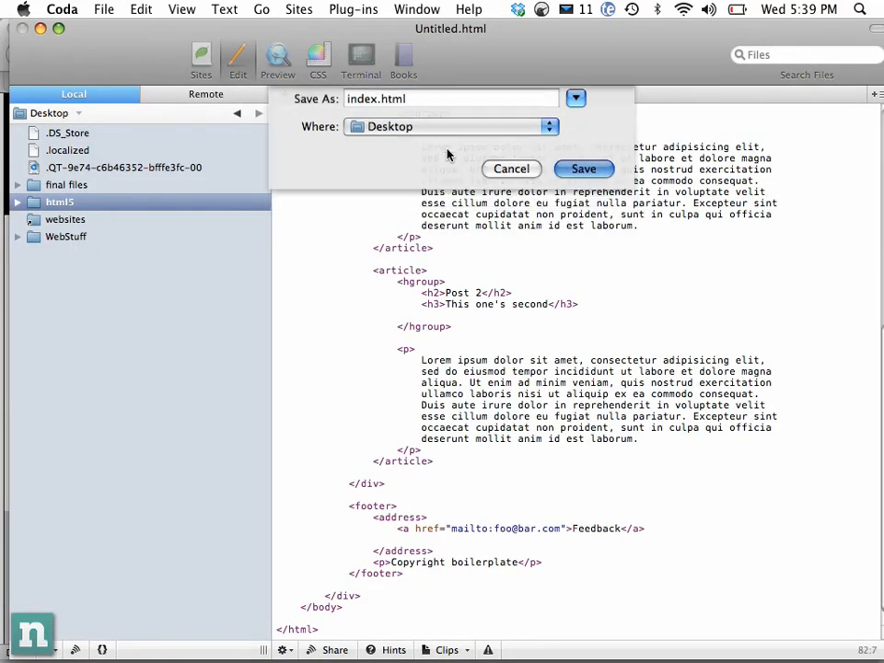
click(584, 169)
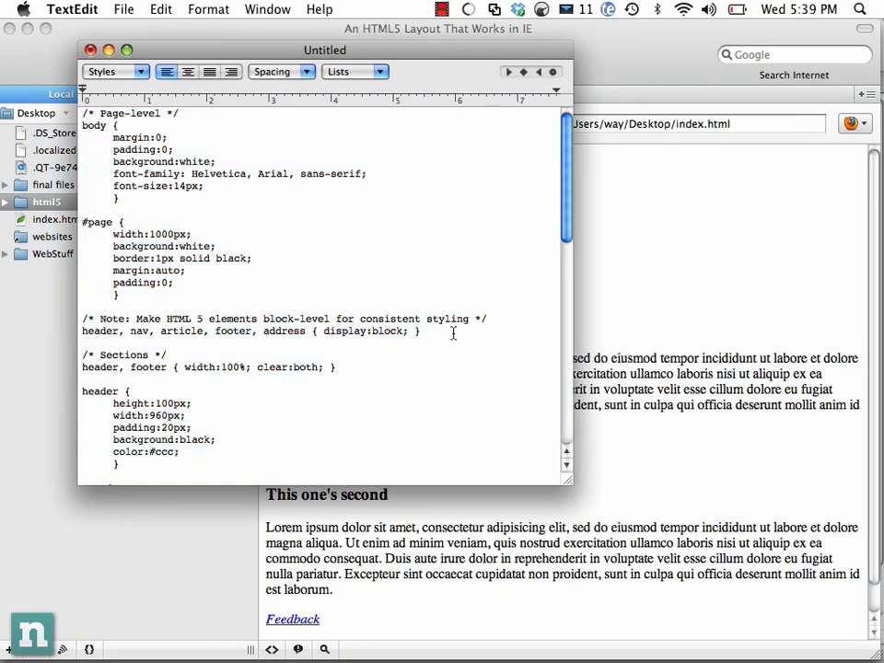
Read the stylesheet's display:block note for HTML5 elements in TextEdit and scroll through the rules.
drag(83, 318, 420, 332)
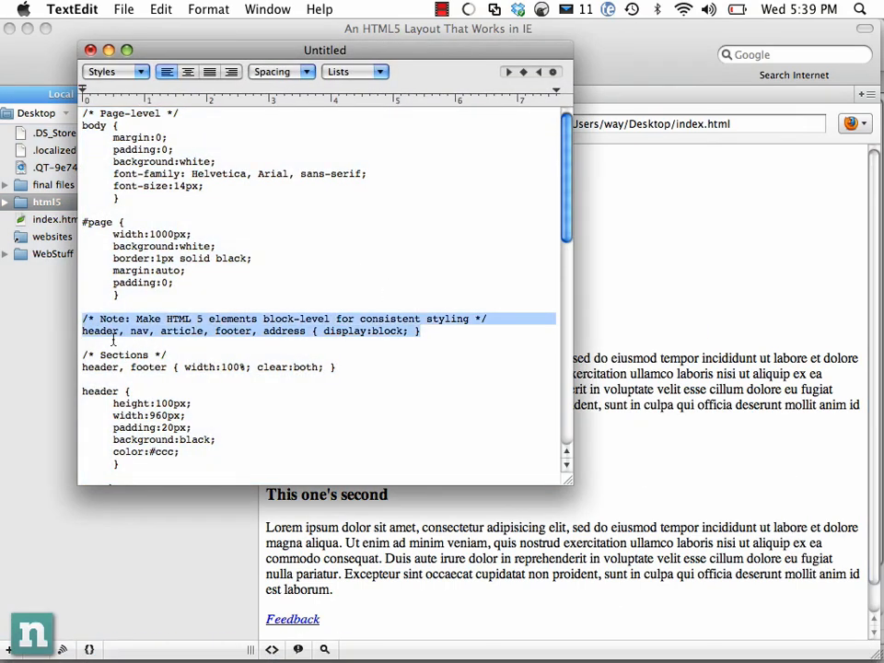
click(104, 331)
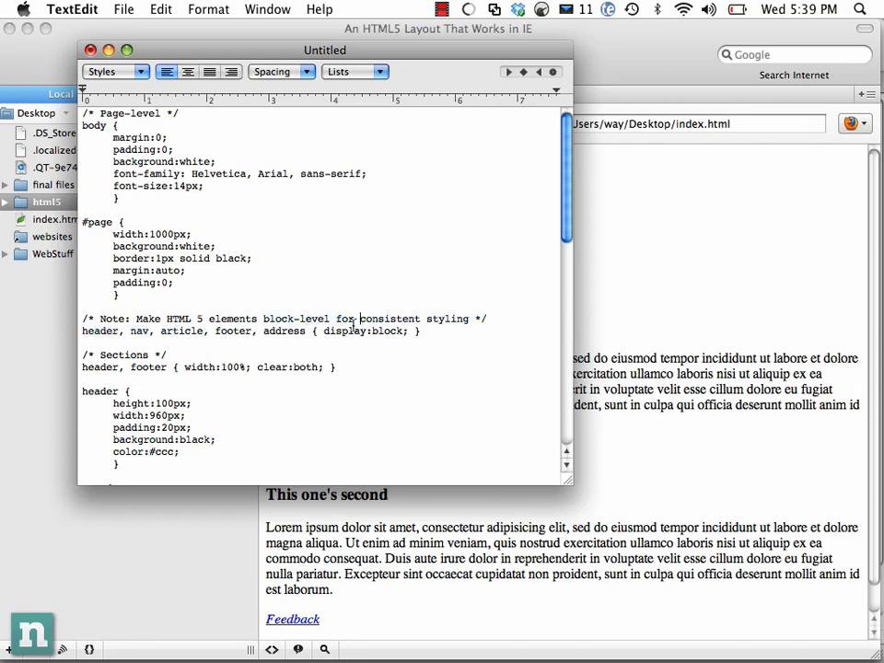
double_click(374, 319)
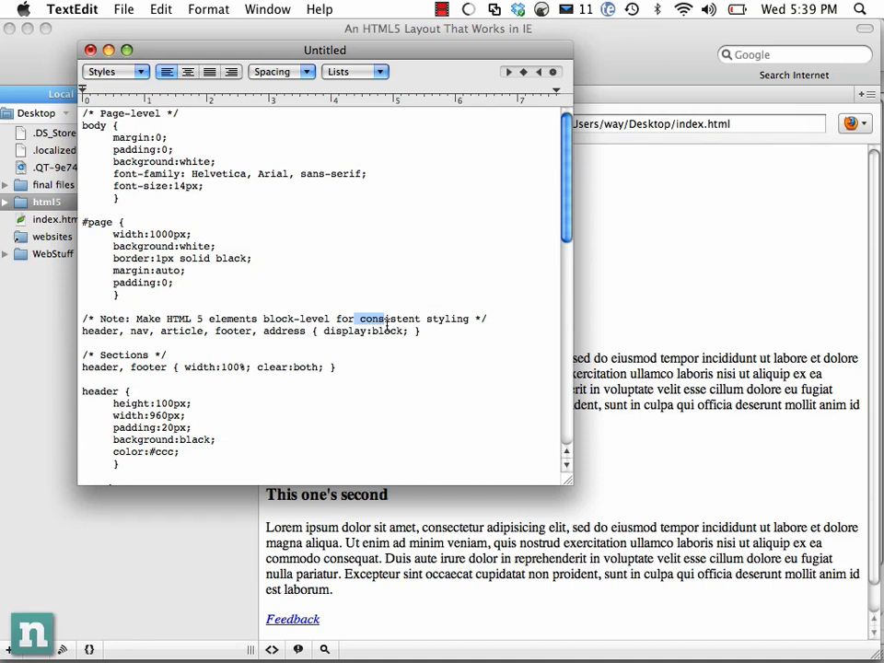
mouse_move(433, 320)
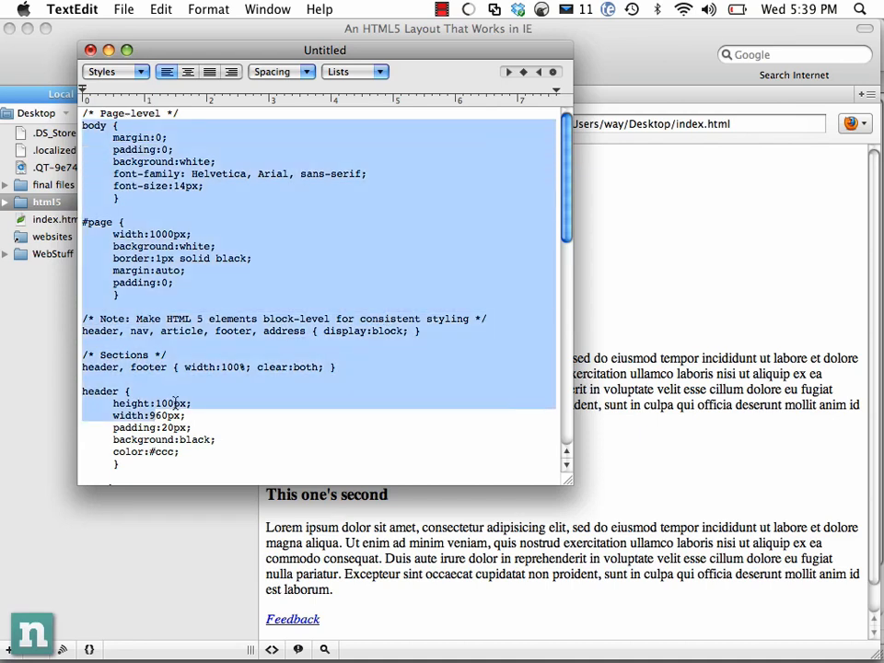
scroll(down, 3)
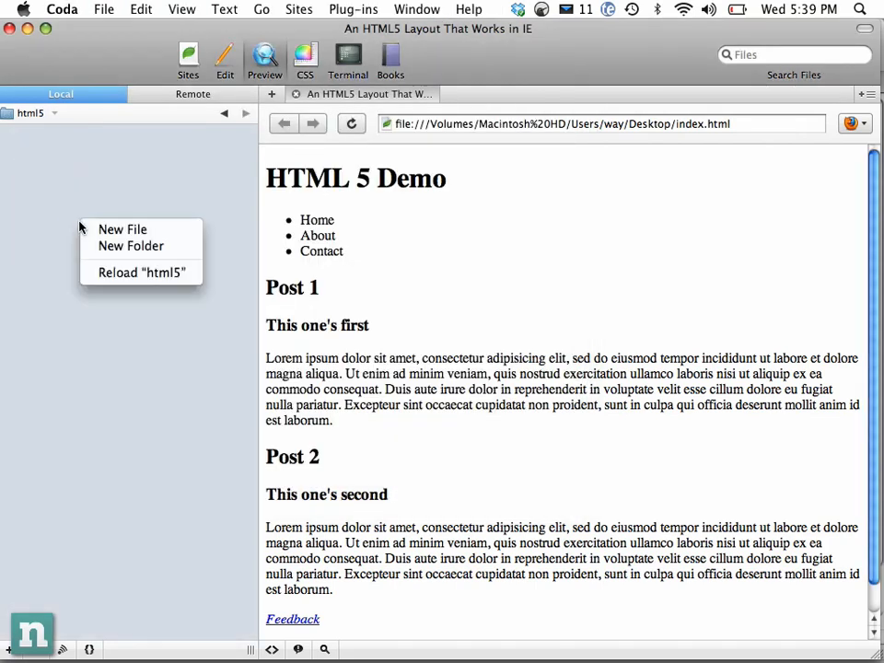
click(122, 229)
text(main.css)
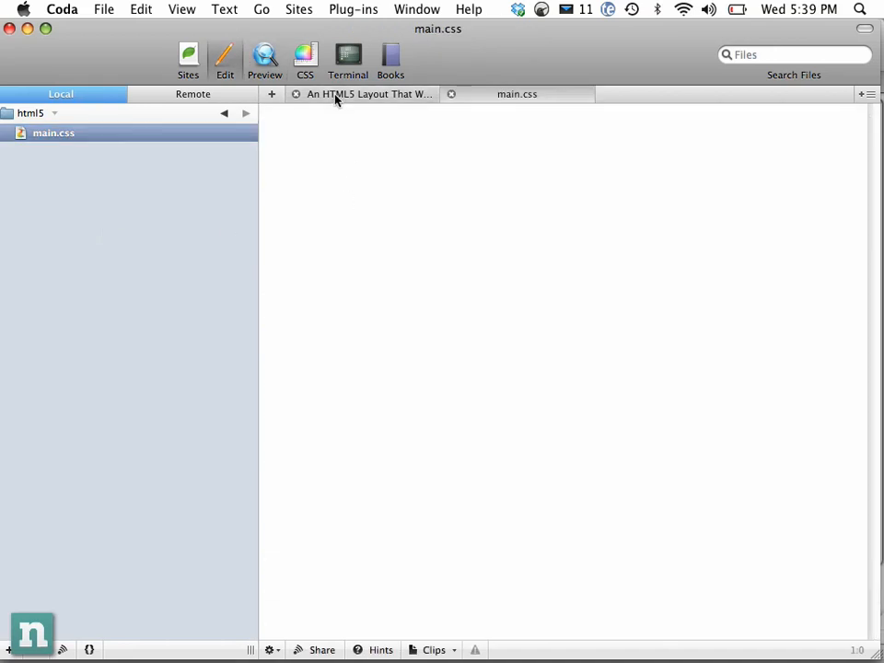
click(103, 9)
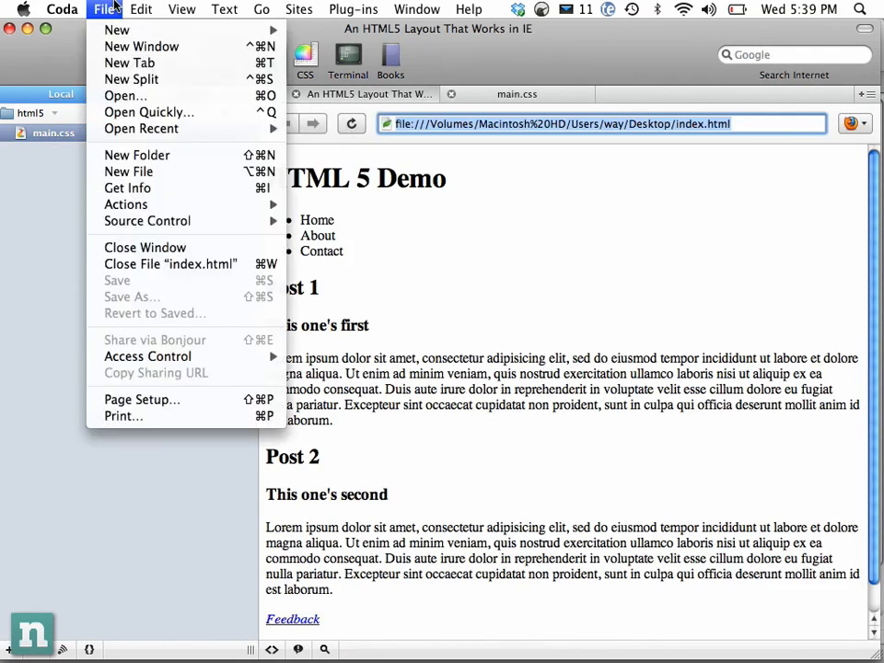
click(393, 293)
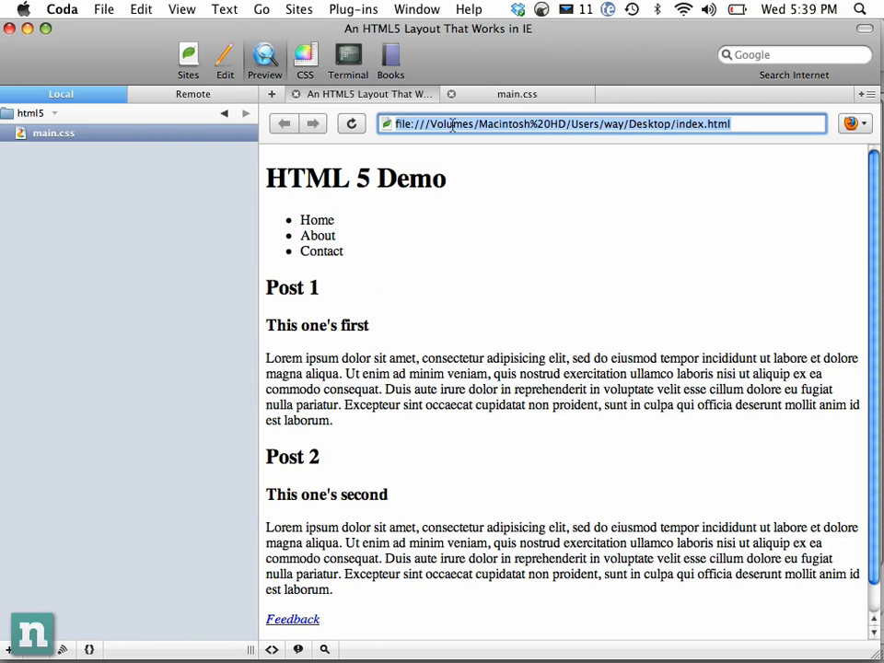
click(225, 60)
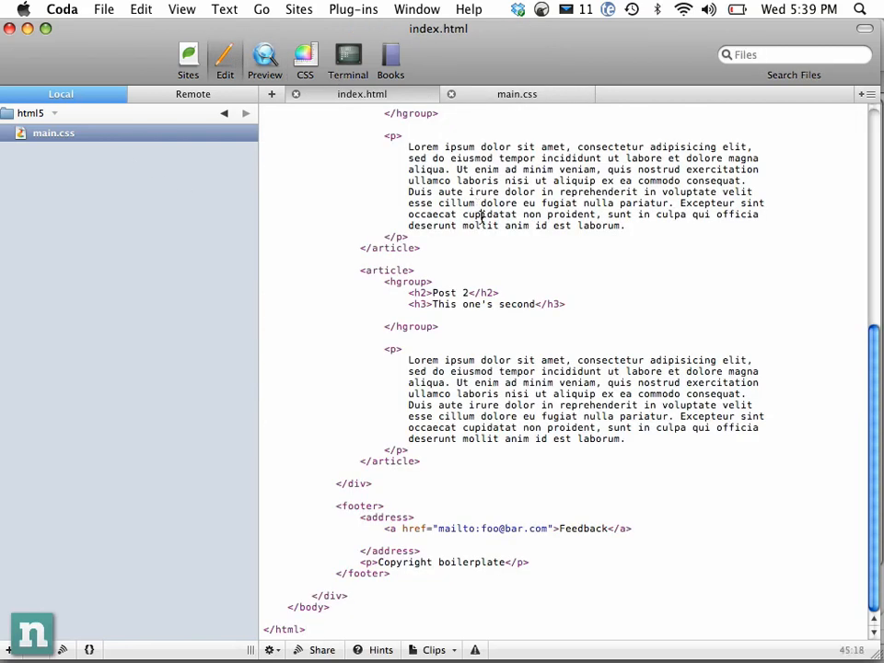
scroll(up, 3)
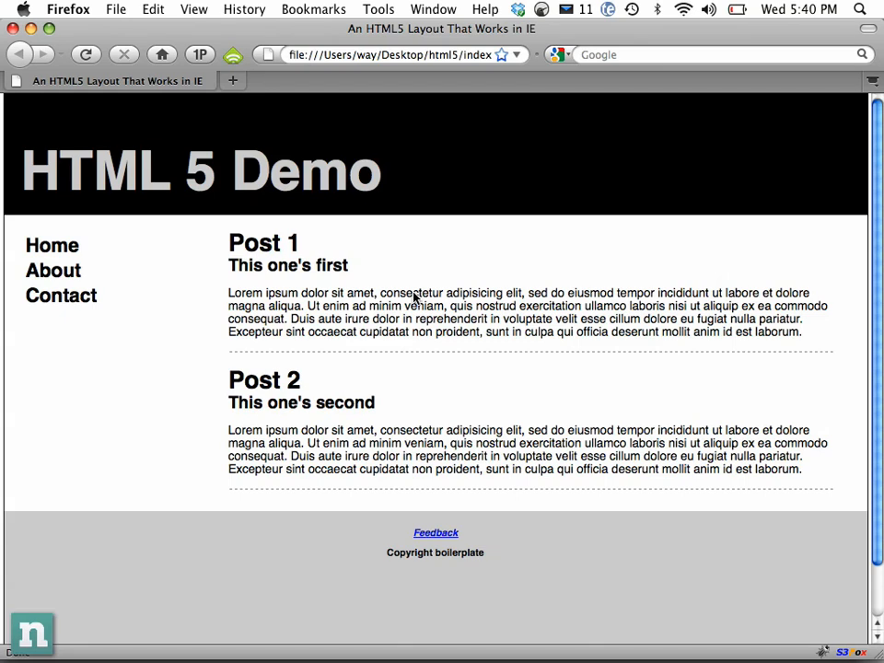
mouse_move(460, 66)
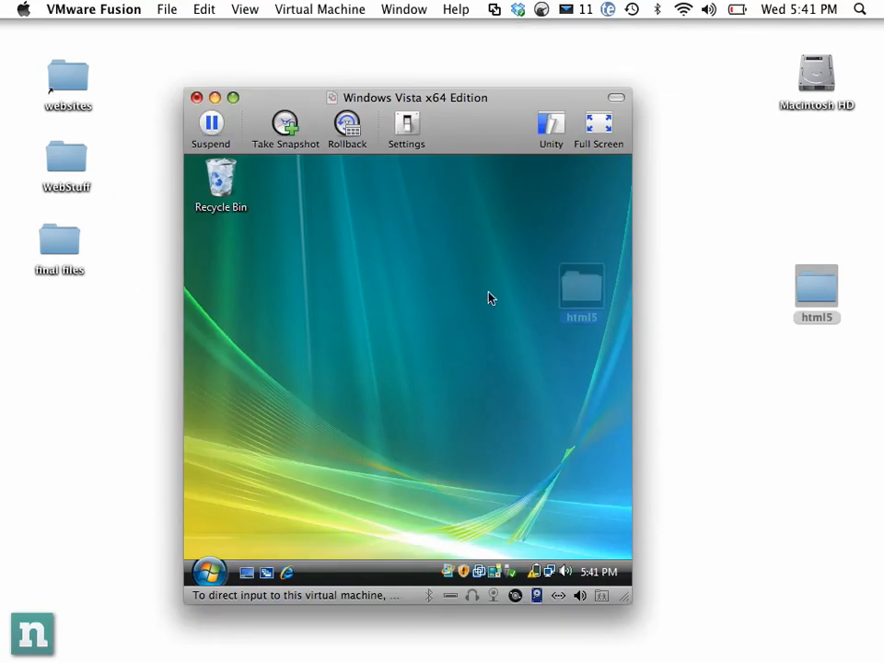
Drag the html5 folder onto the Vista desktop, check it holds index and main, then close it.
drag(582, 293, 443, 285)
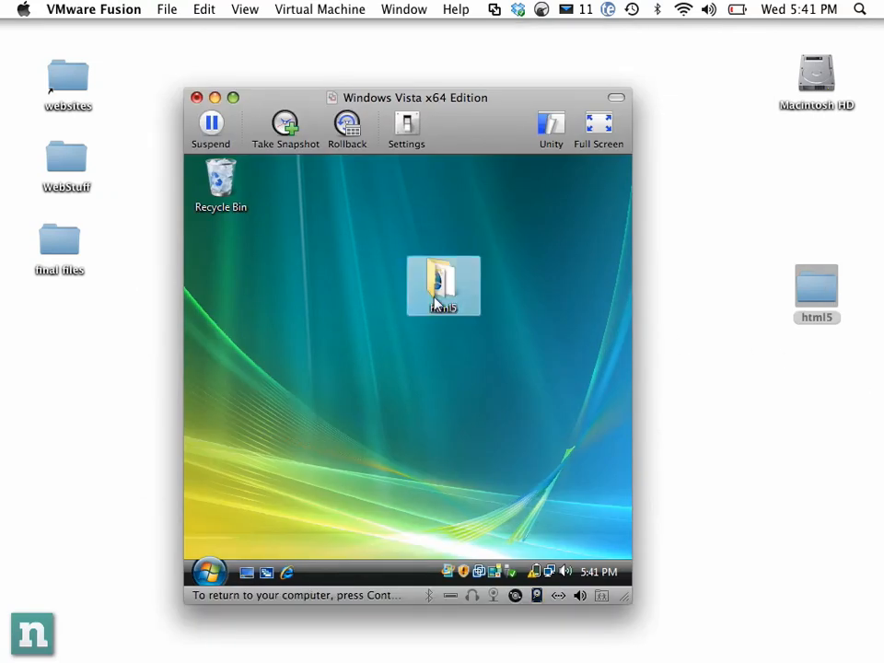
double_click(443, 285)
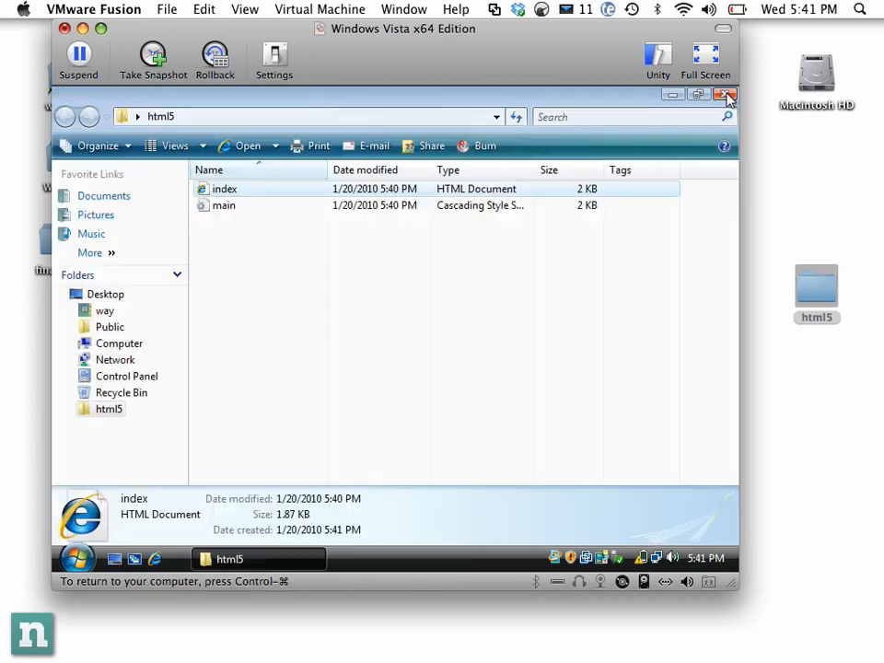
click(726, 96)
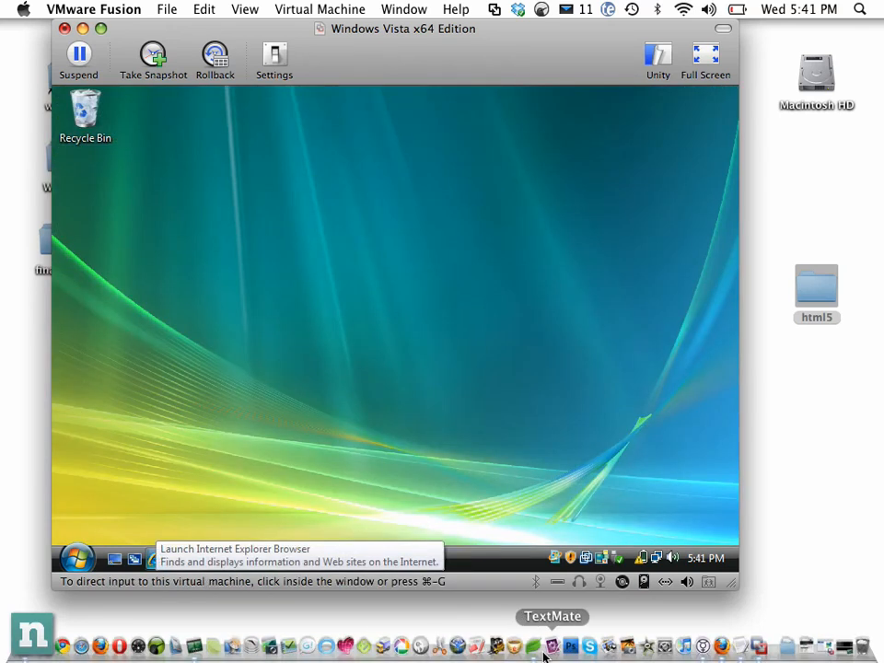
Add a head script calling document.createElement for header, footer, nav, article and hgroup.
click(551, 645)
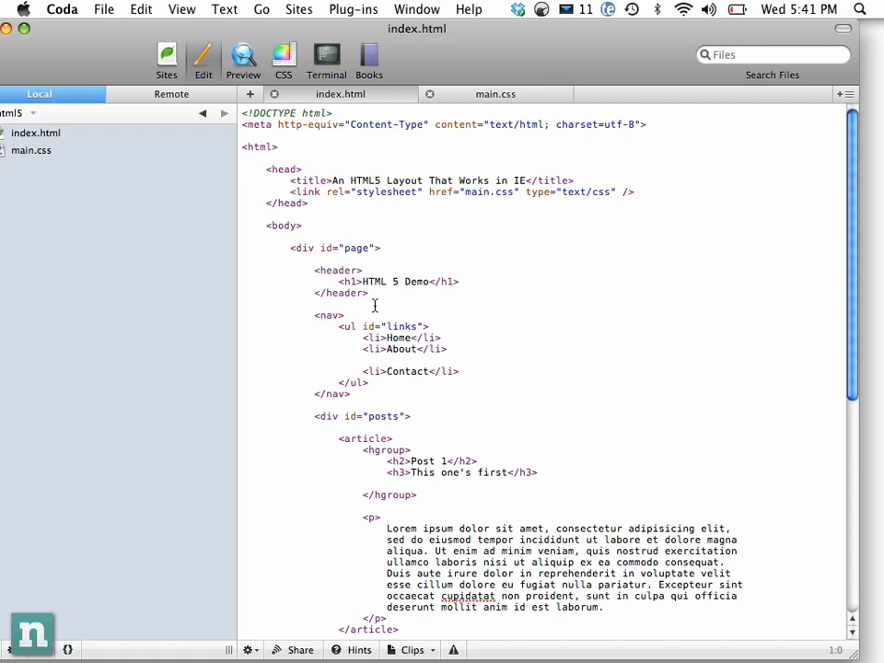
click(638, 191)
text(<script type="text/javascript">)
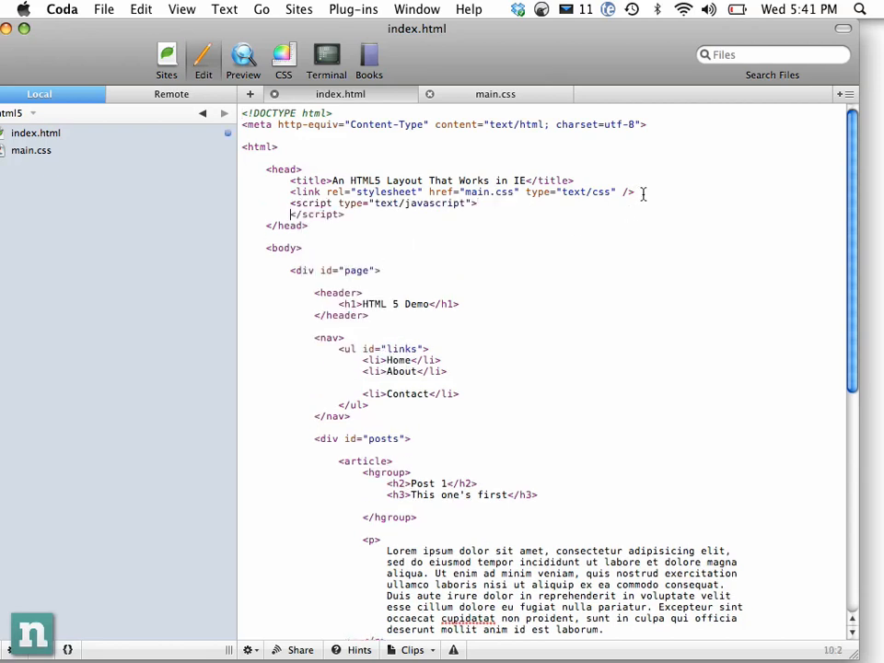
text(document.createElement(')
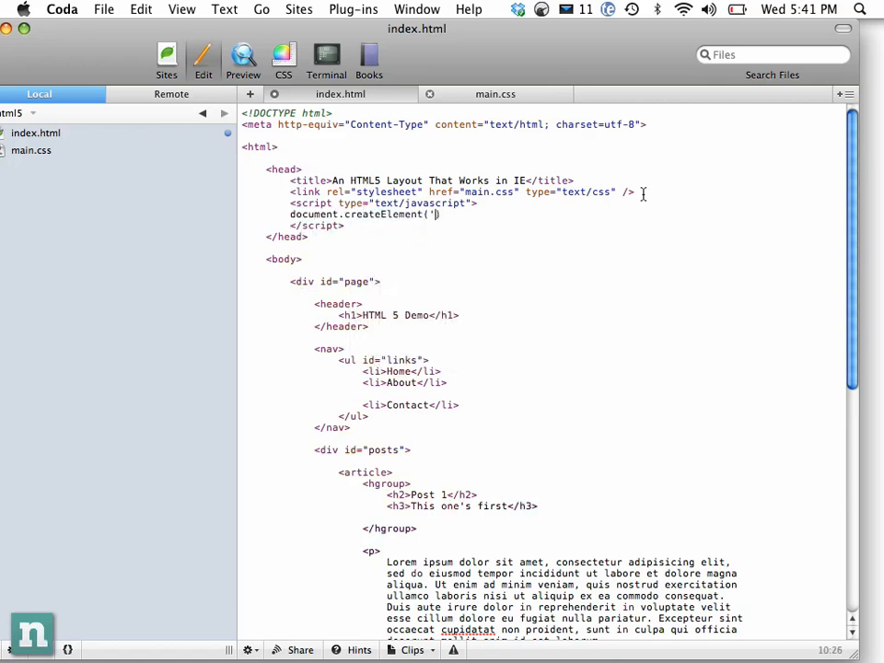
text(had)
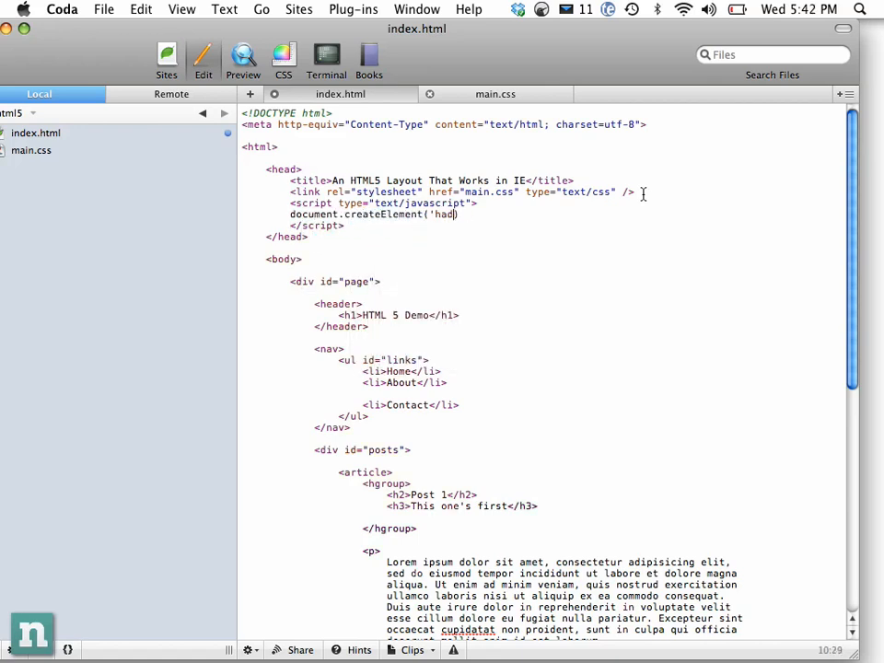
text(eader');)
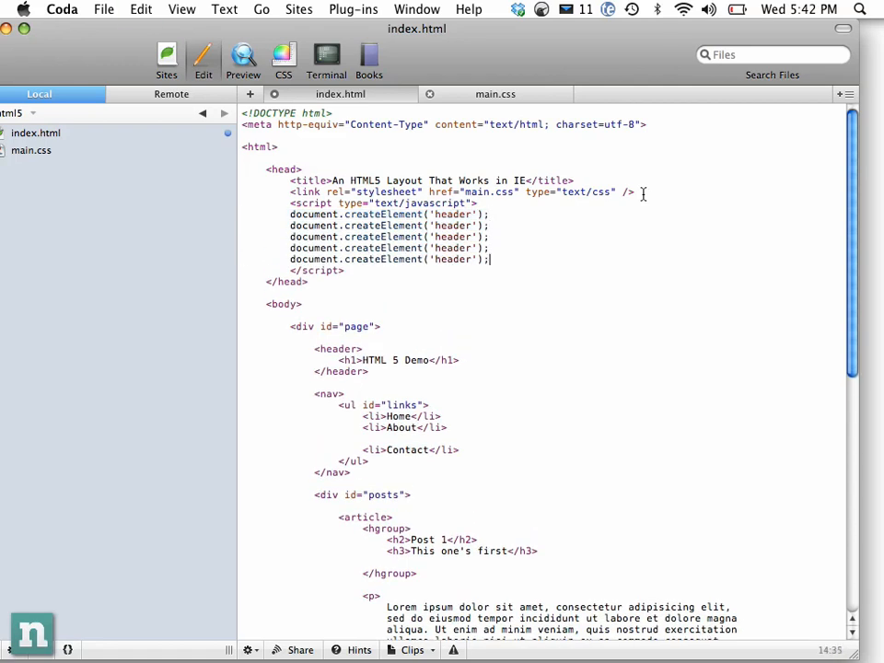
text(foot)
text(g)
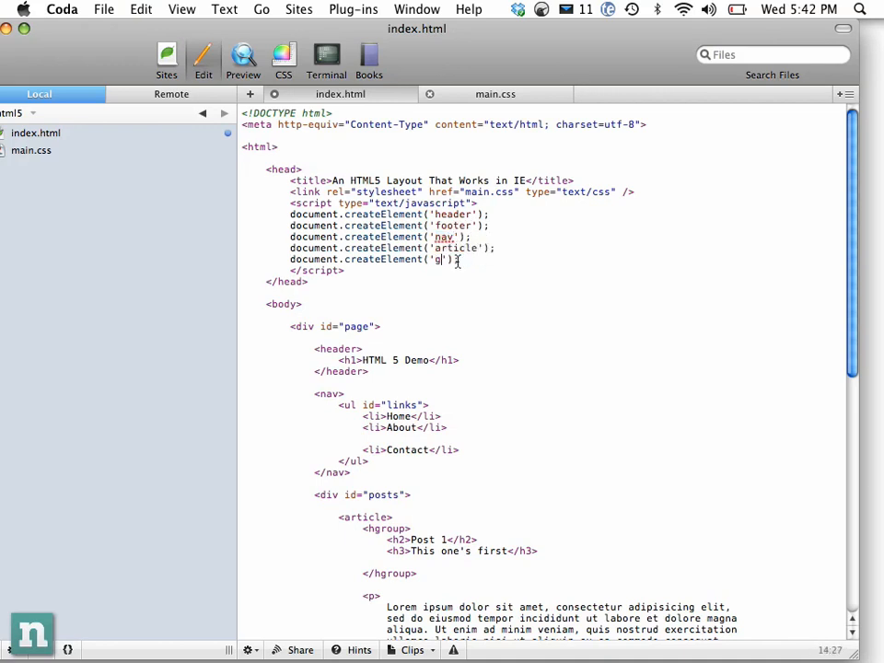
text(hgroup)
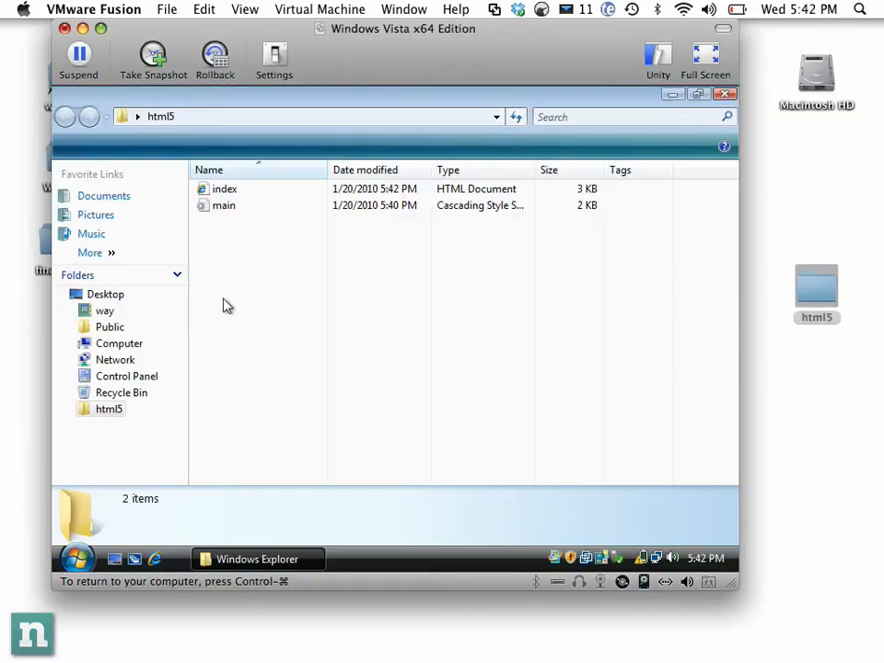
Open index in Internet Explorer with active content allowed, shown in Unity view.
double_click(224, 189)
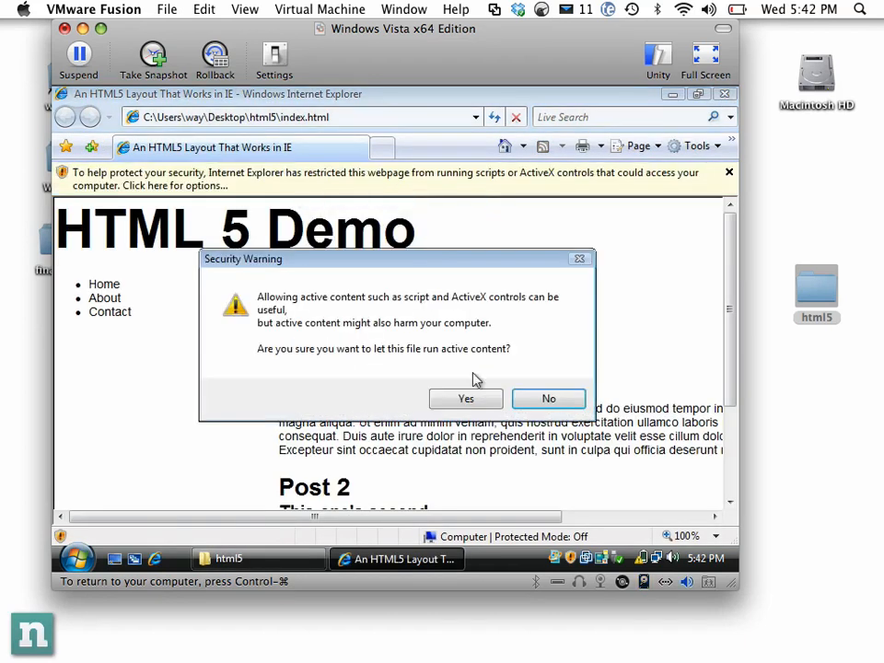
click(465, 398)
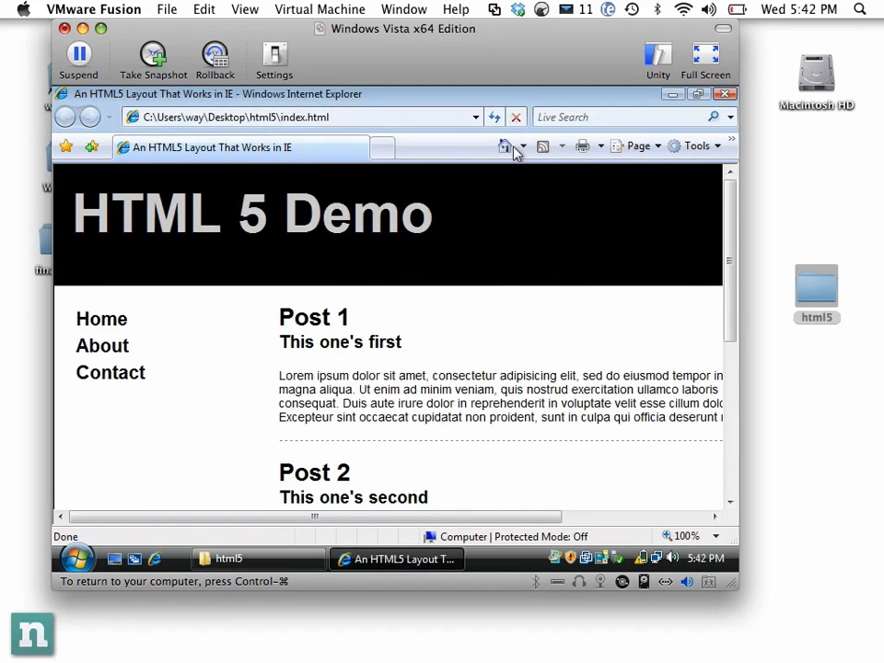
click(245, 10)
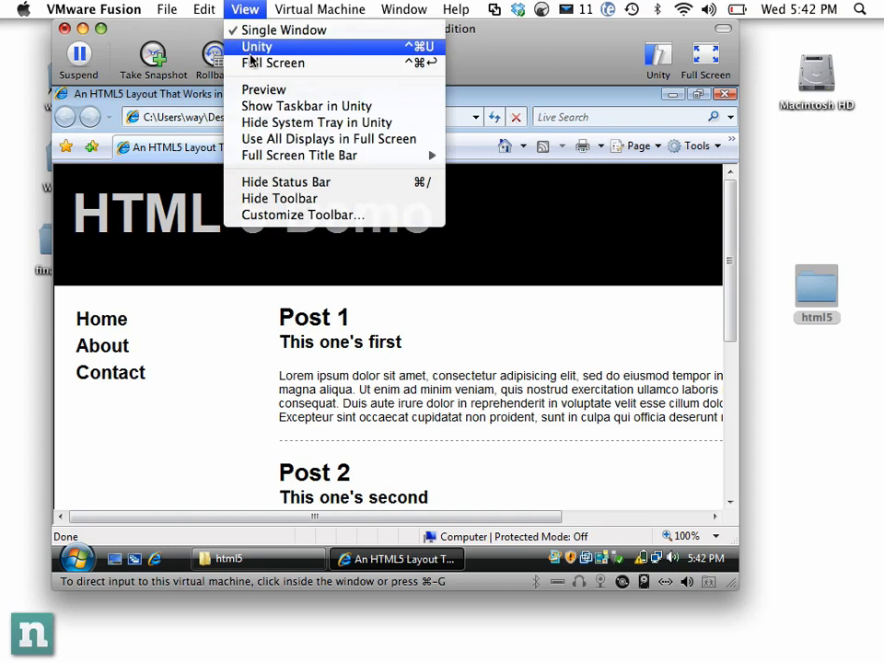
click(273, 62)
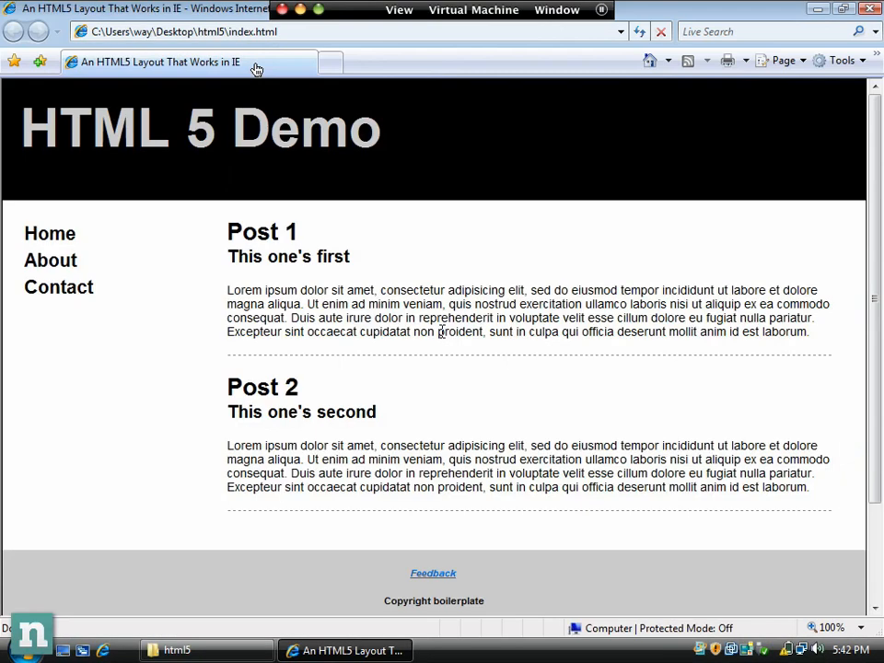
mouse_move(413, 337)
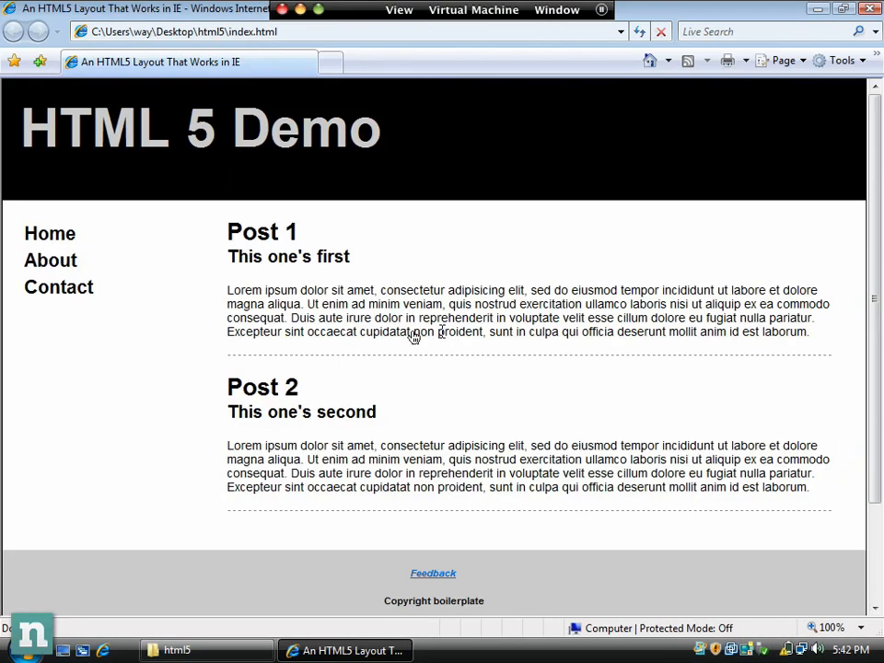